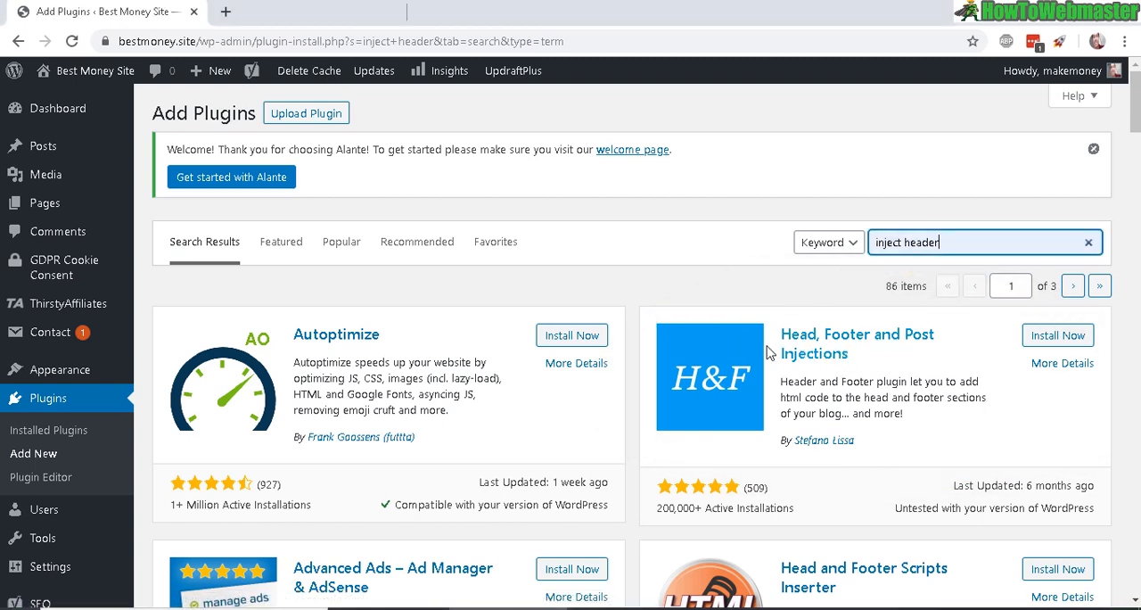
mouse_move(1018, 396)
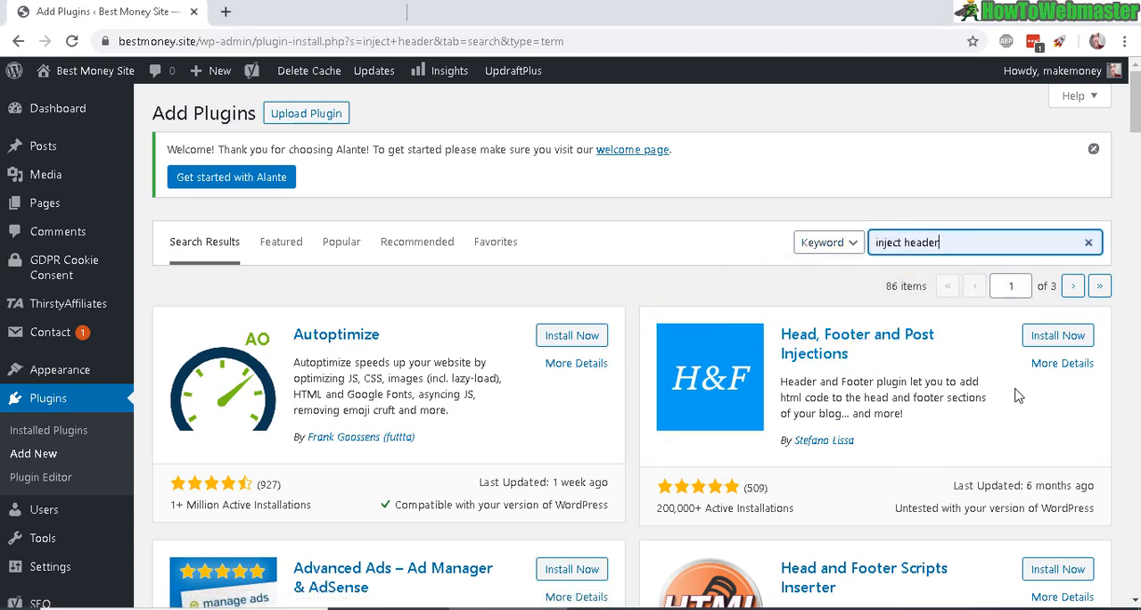
mouse_move(1058, 335)
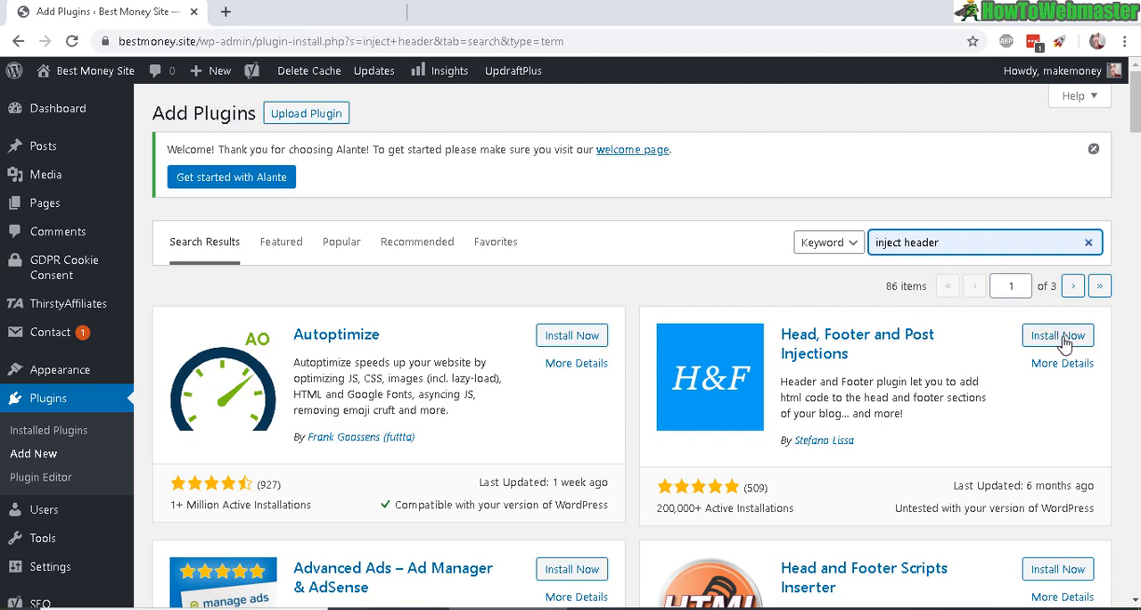
Open the Adsense snippet's Edit Snippet page from HFCM's All Snippets list
click(1057, 335)
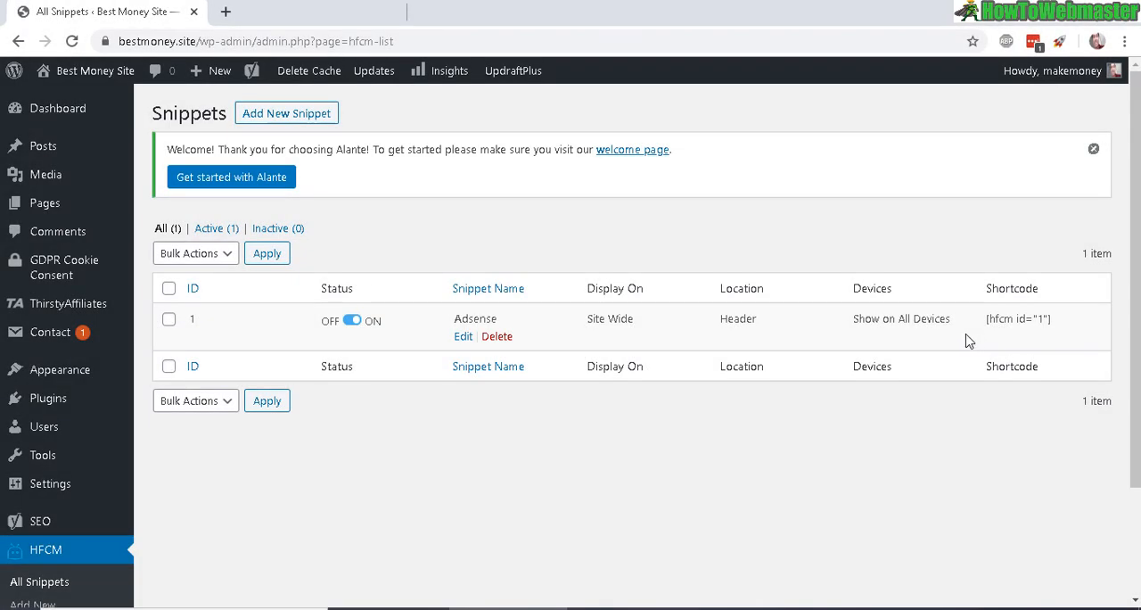
mouse_move(611, 407)
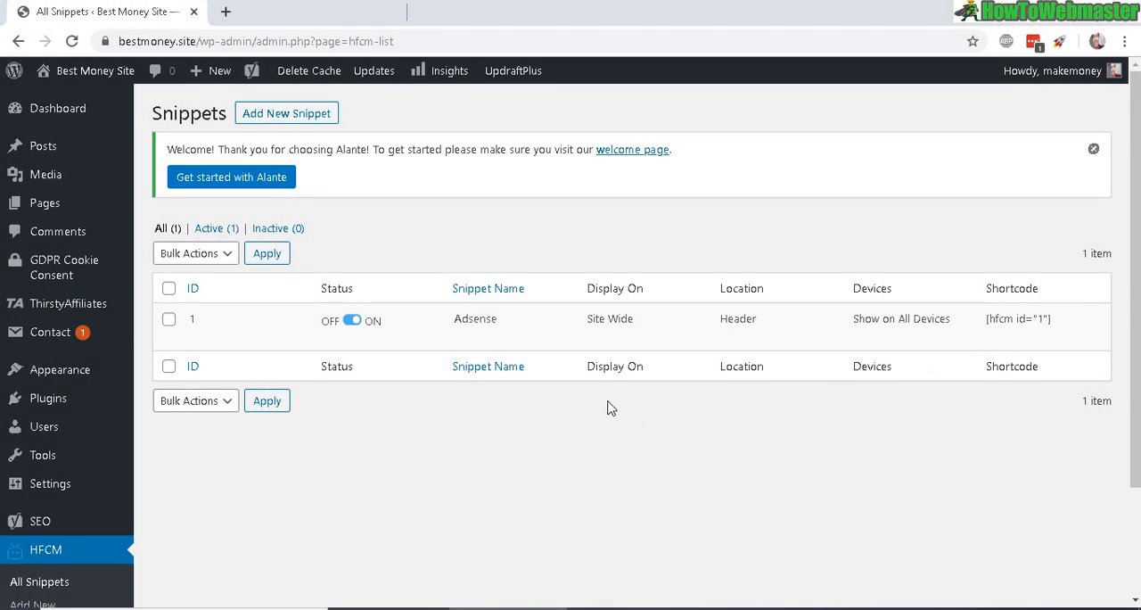
scroll(down, 3)
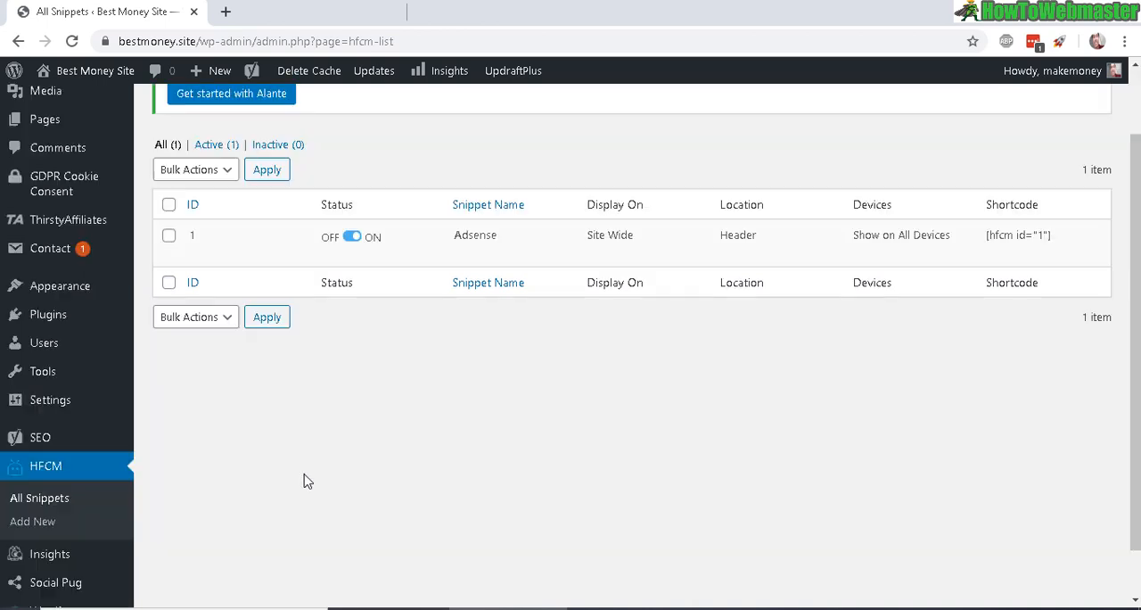
mouse_move(46, 465)
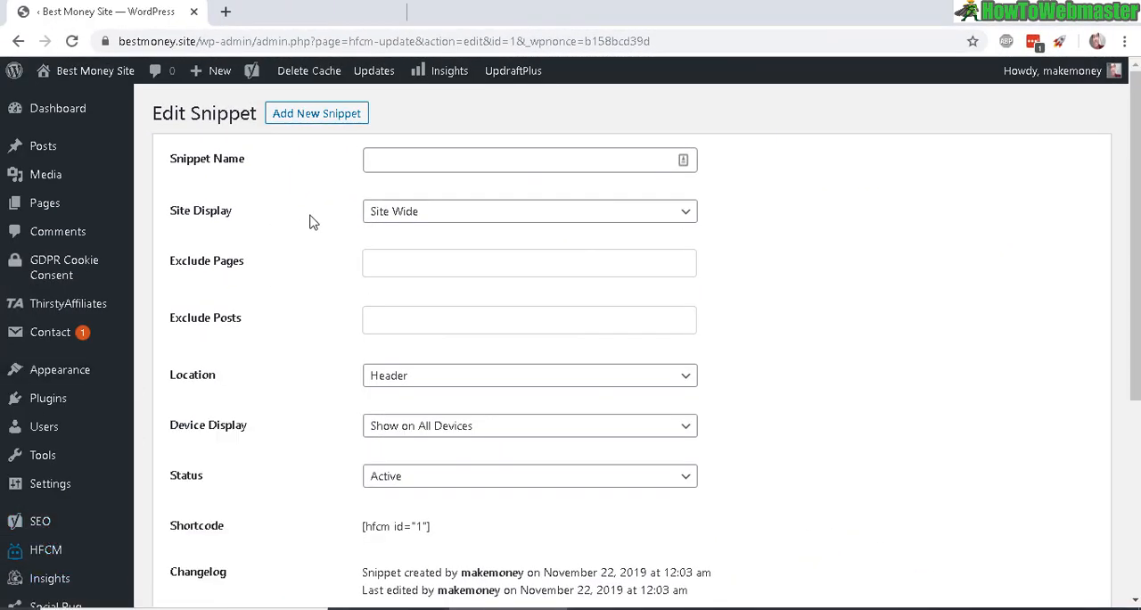
Name the snippet 'Adsense Code', try the category display option, then return Site Display to Site Wide
double_click(223, 114)
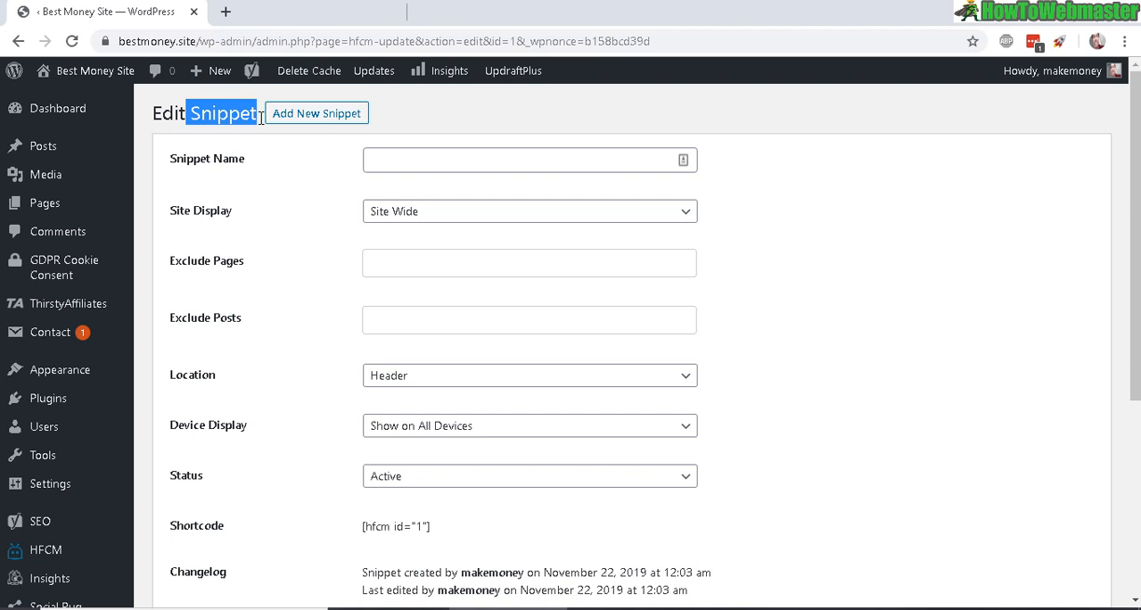
text(Adsense Code)
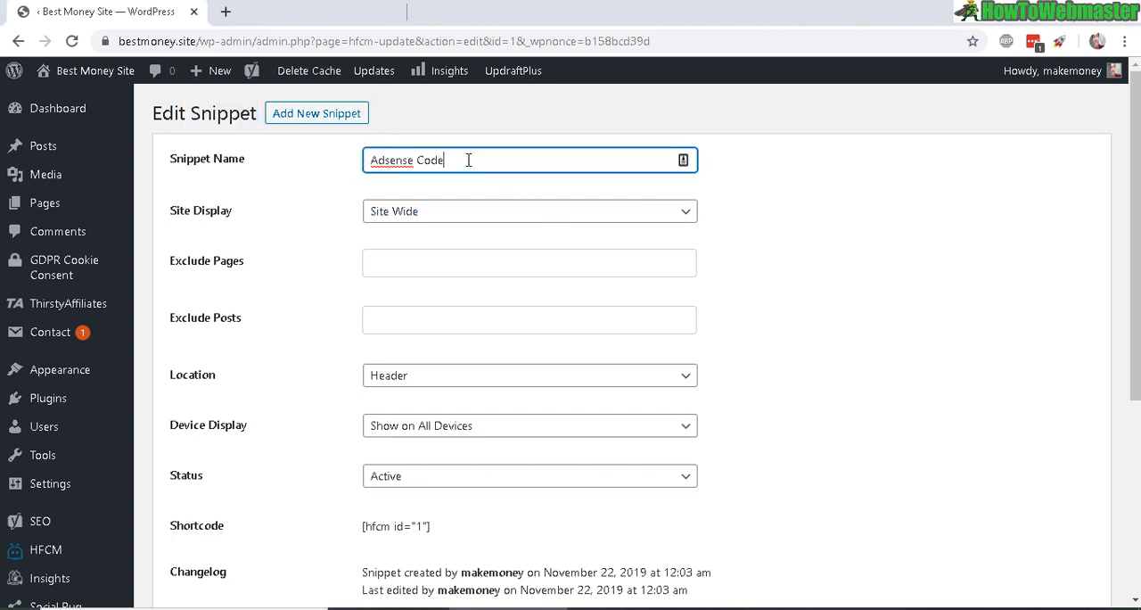
mouse_move(499, 224)
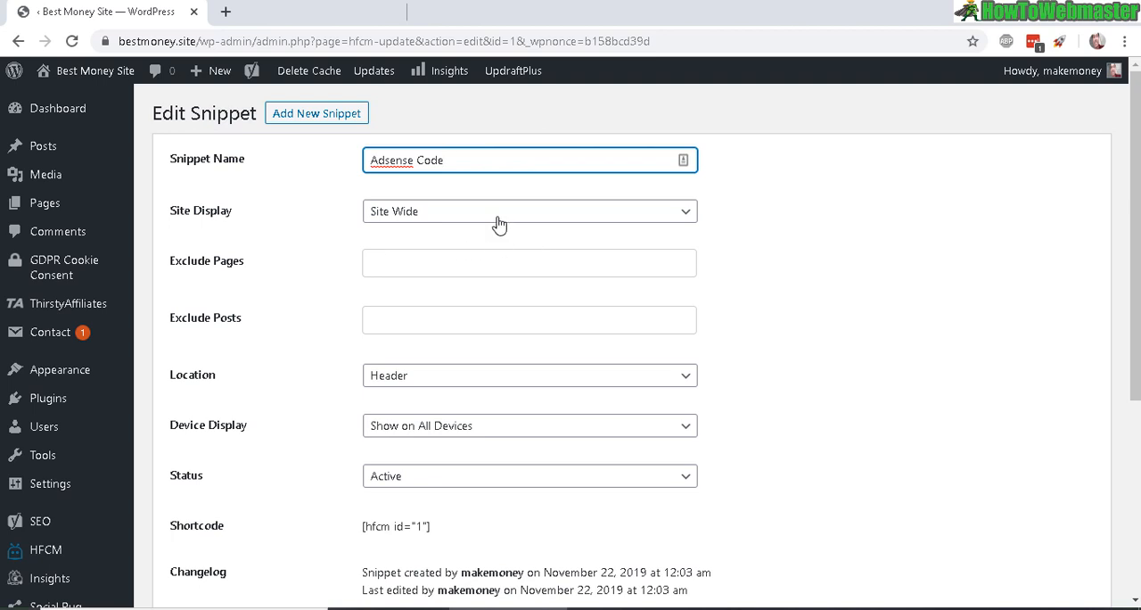
mouse_move(173, 211)
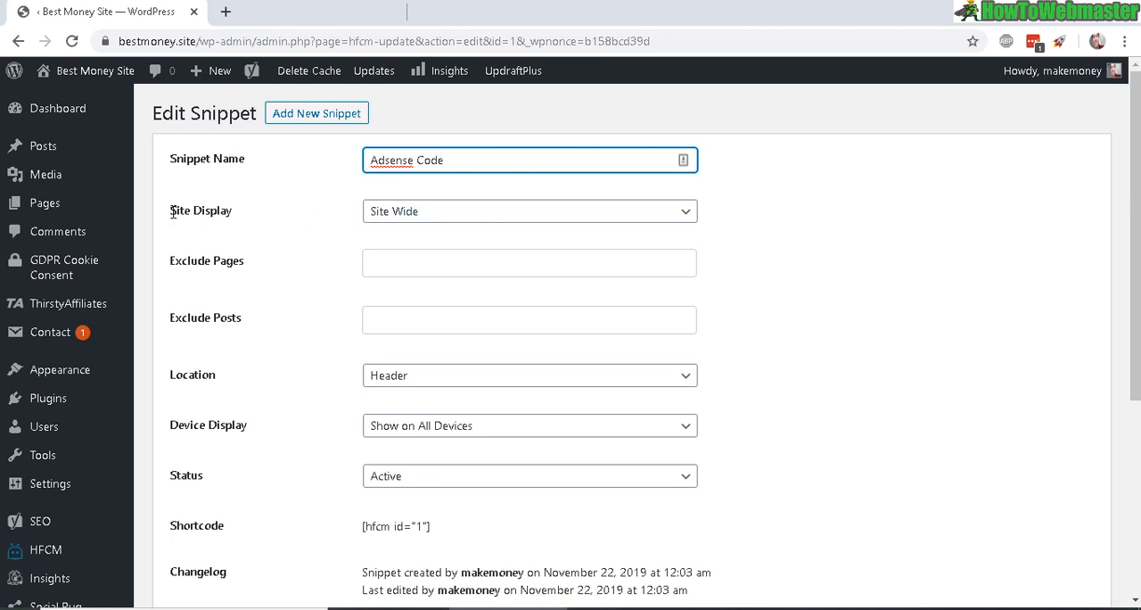
click(528, 210)
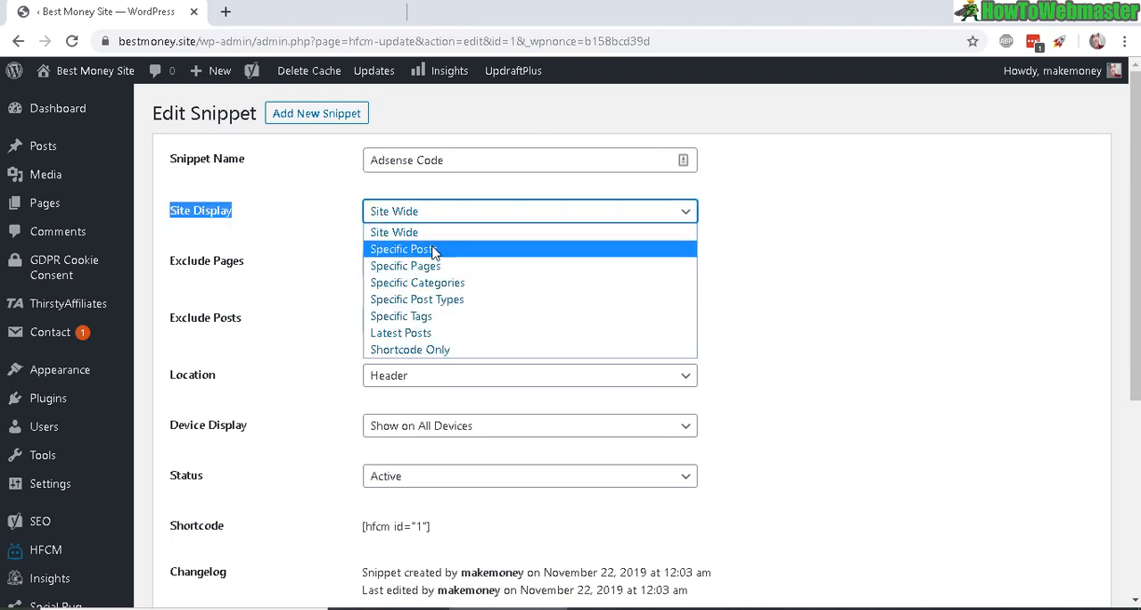
mouse_move(477, 283)
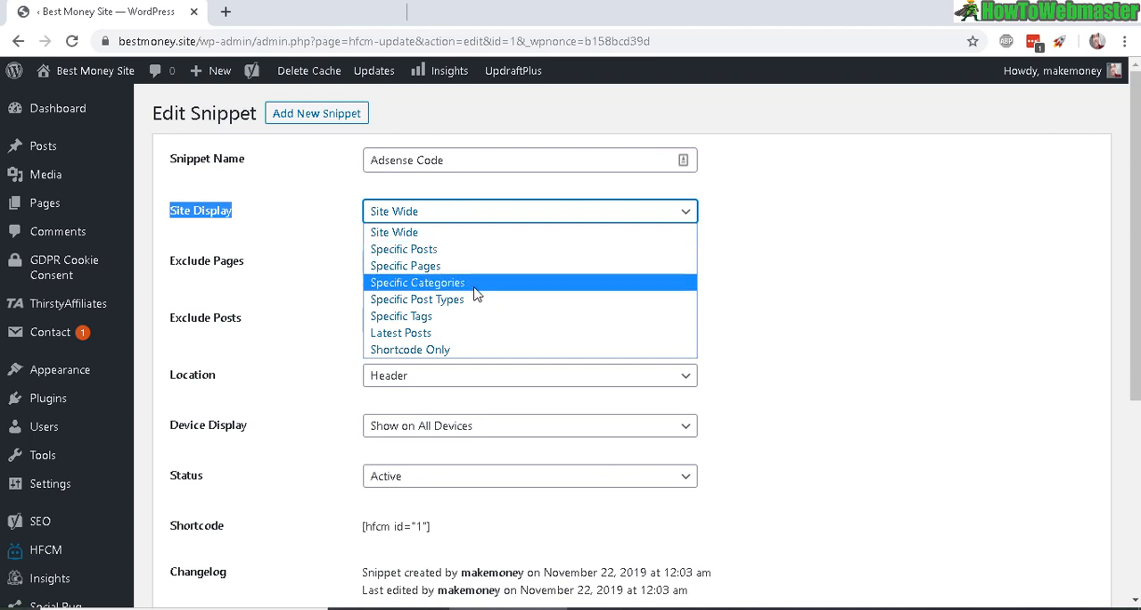
mouse_move(463, 266)
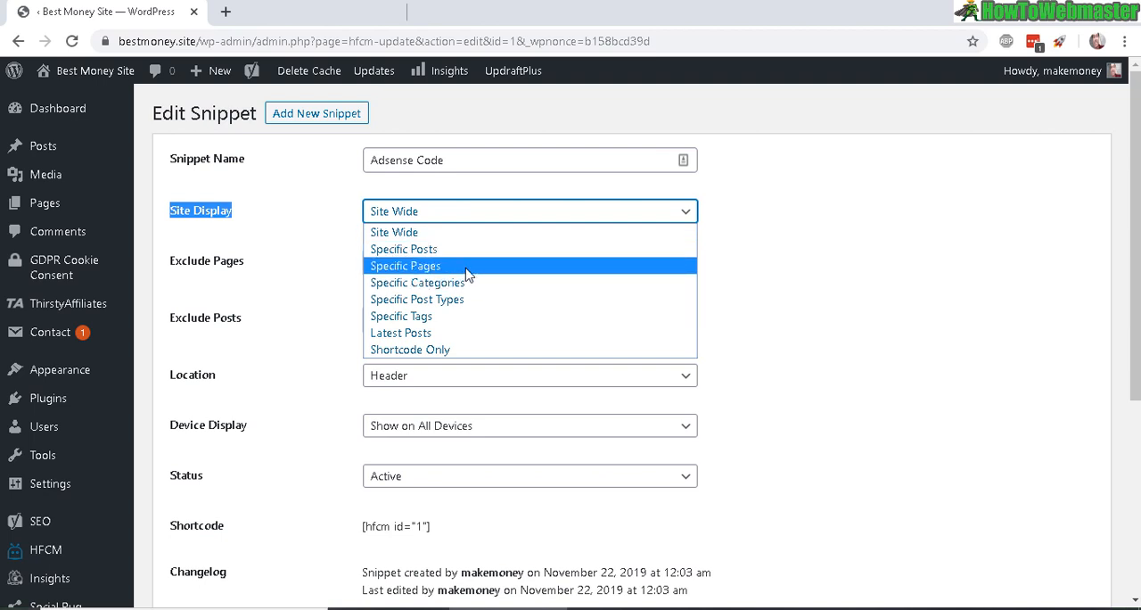
click(417, 282)
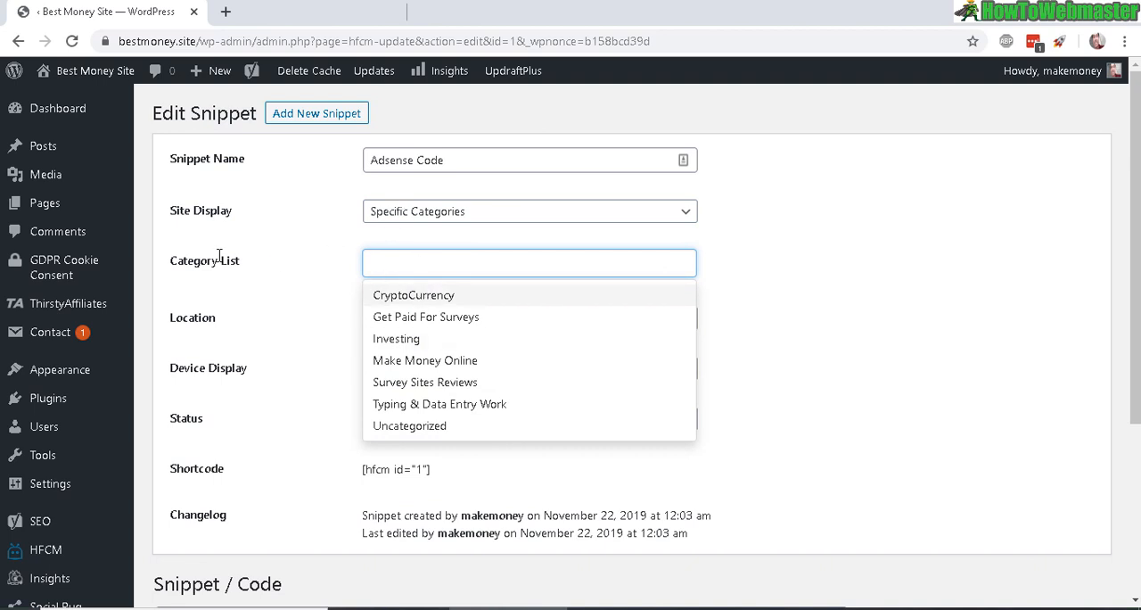
mouse_move(406, 310)
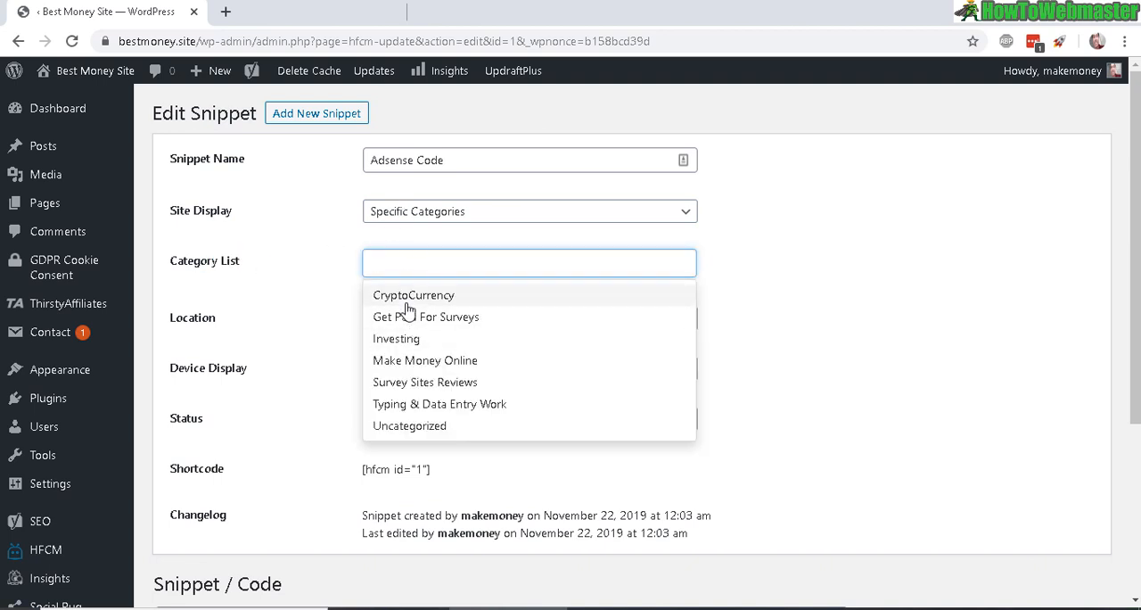
mouse_move(425, 316)
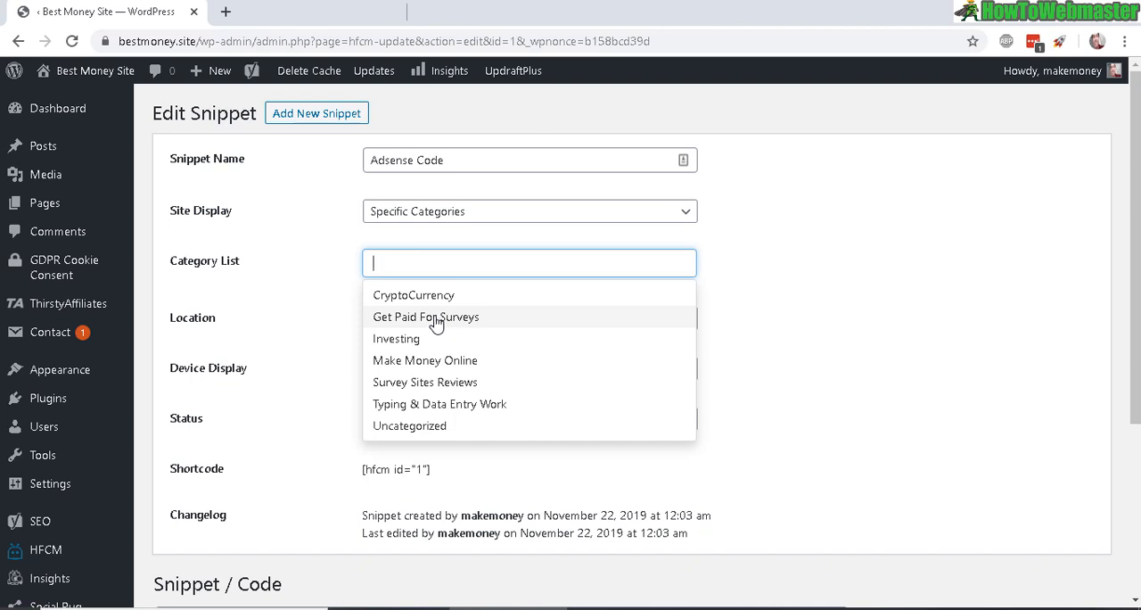
mouse_move(479, 360)
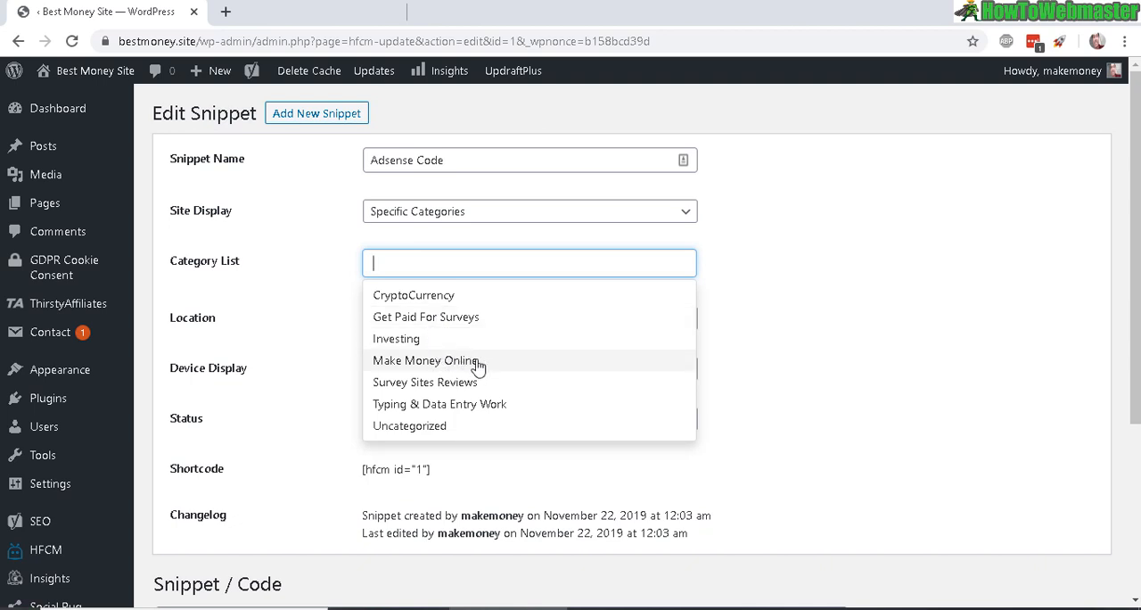
click(425, 360)
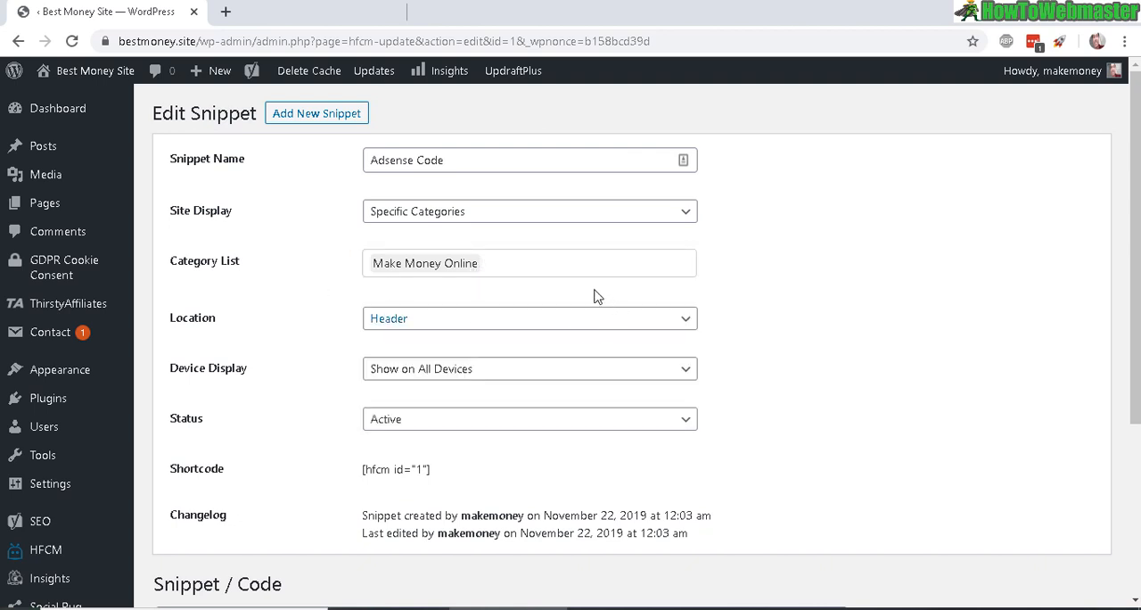
click(529, 262)
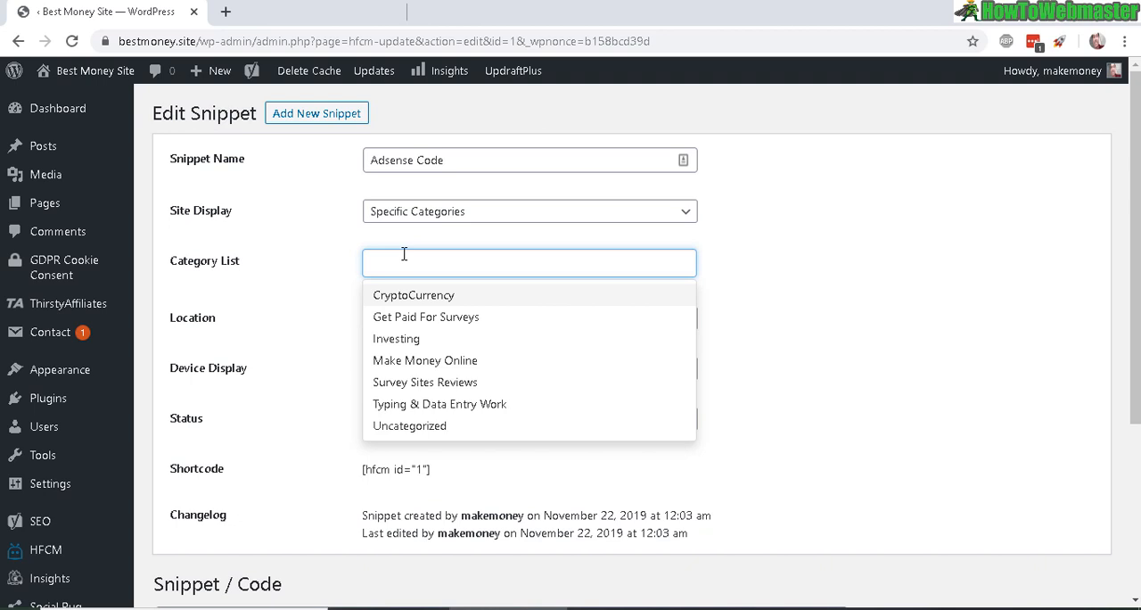
click(529, 211)
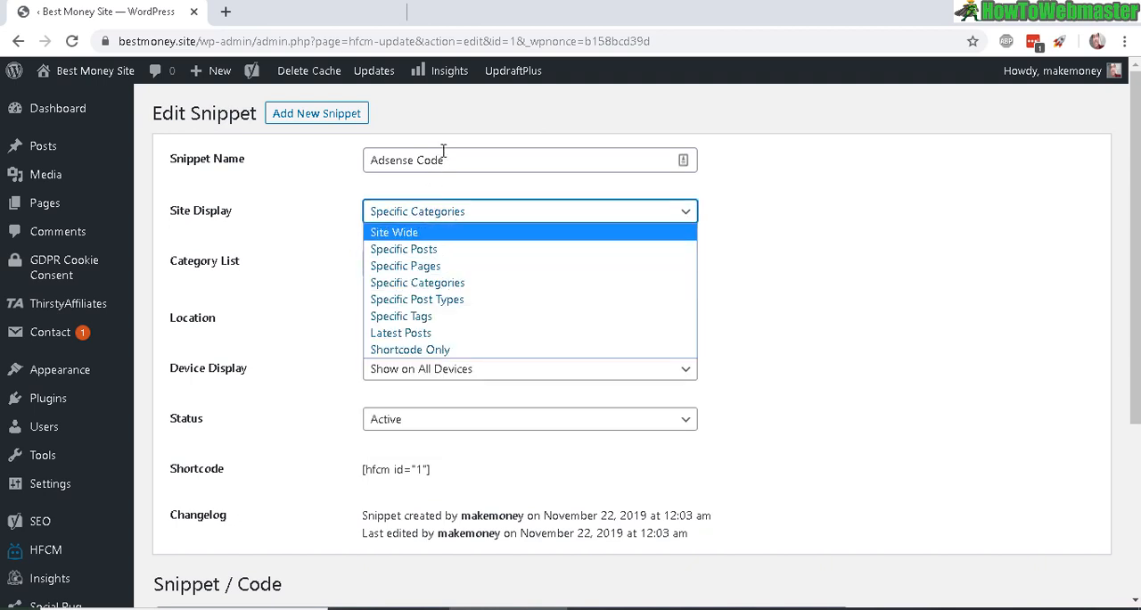
mouse_move(404, 232)
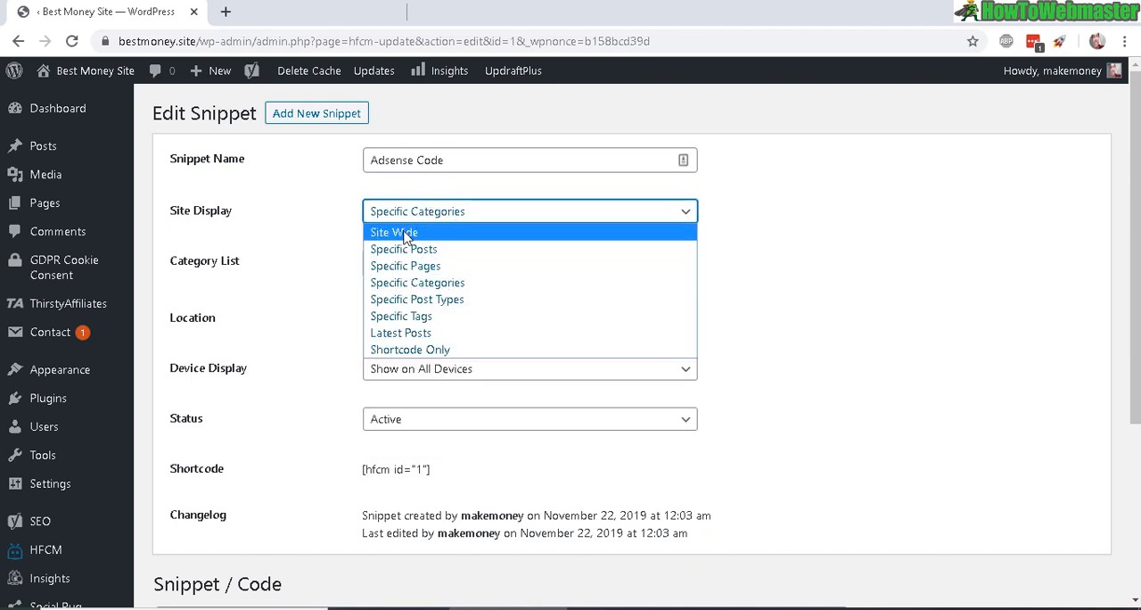
click(393, 232)
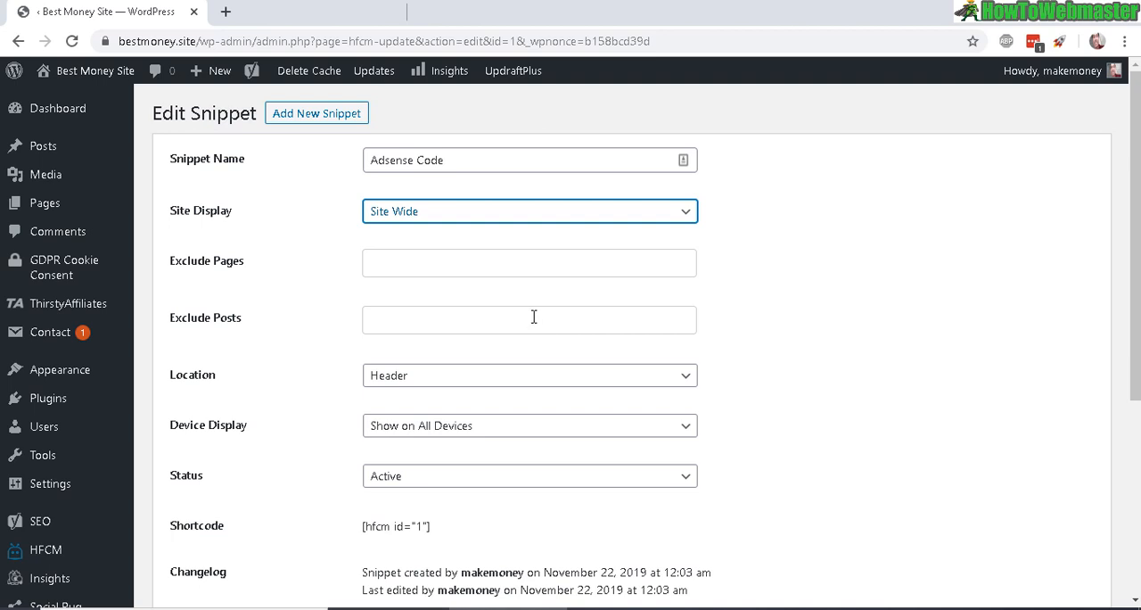
mouse_move(419, 248)
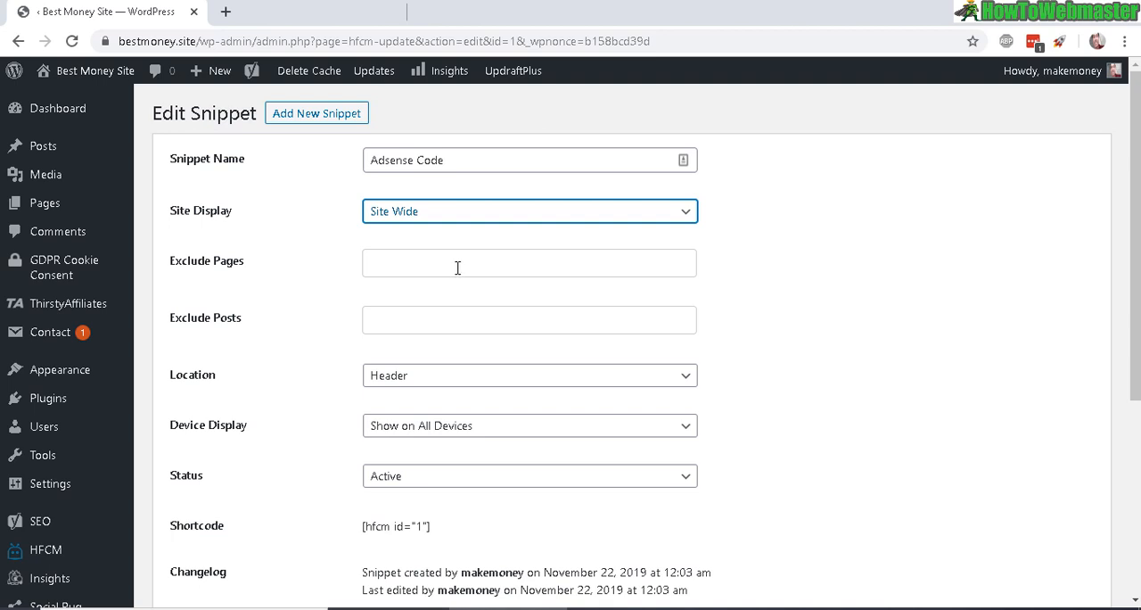
Exclude Contact Us, Cookie Policy, Privacy Policy and Terms & Conditions; keep Header on all devices
click(528, 262)
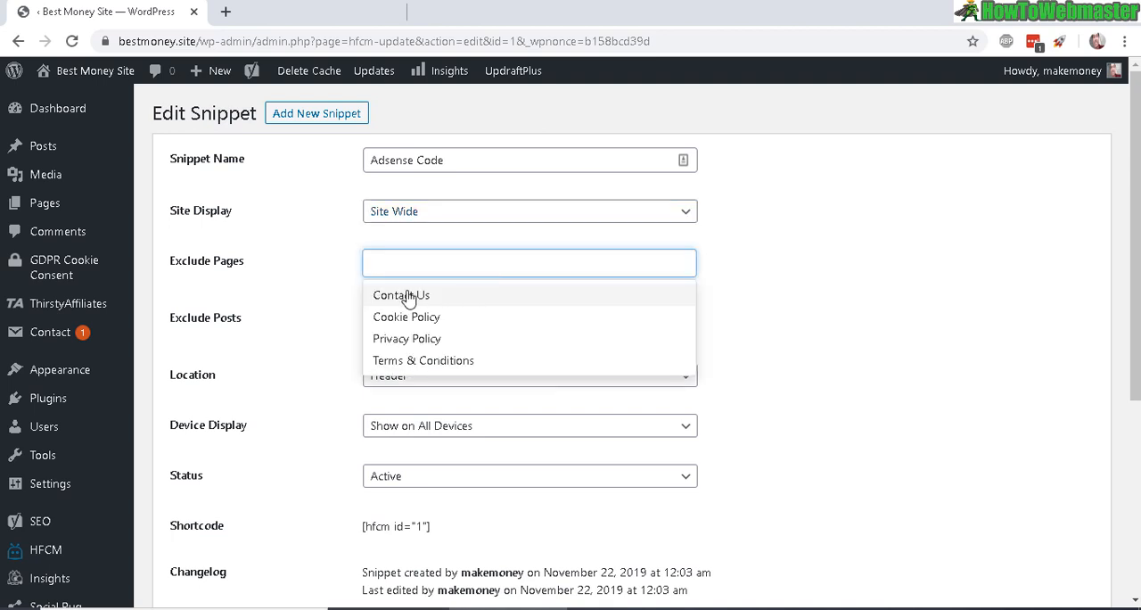
click(422, 359)
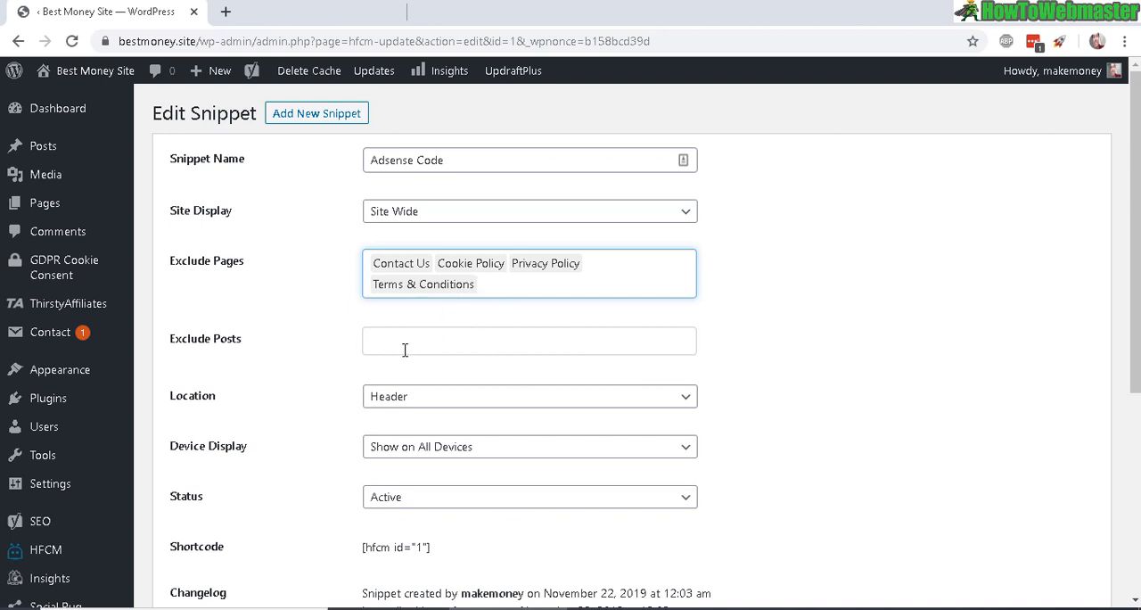
click(528, 396)
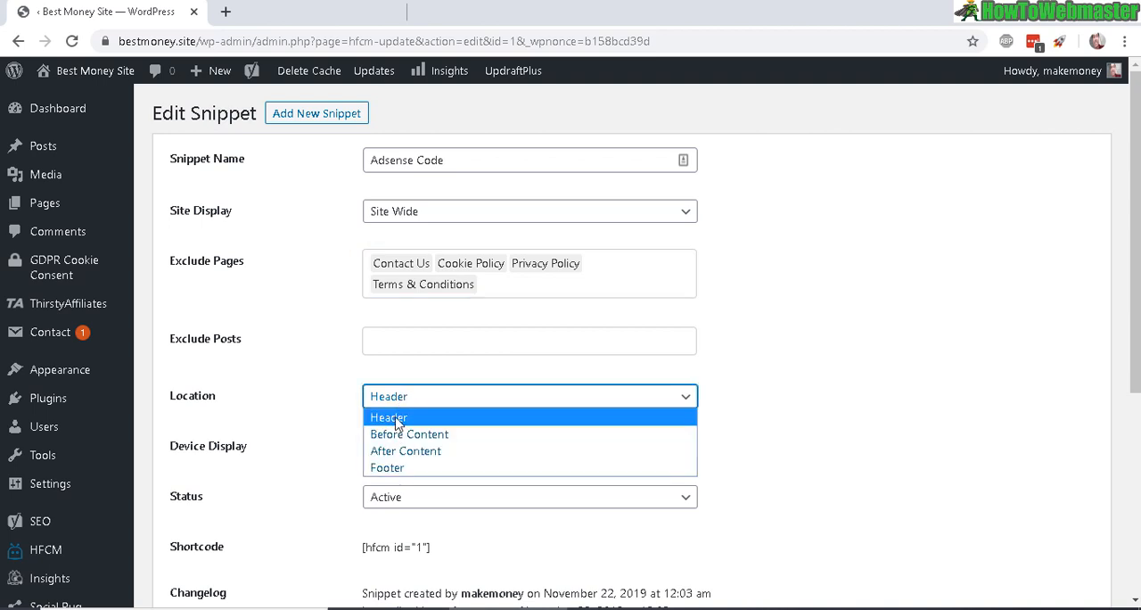
mouse_move(409, 434)
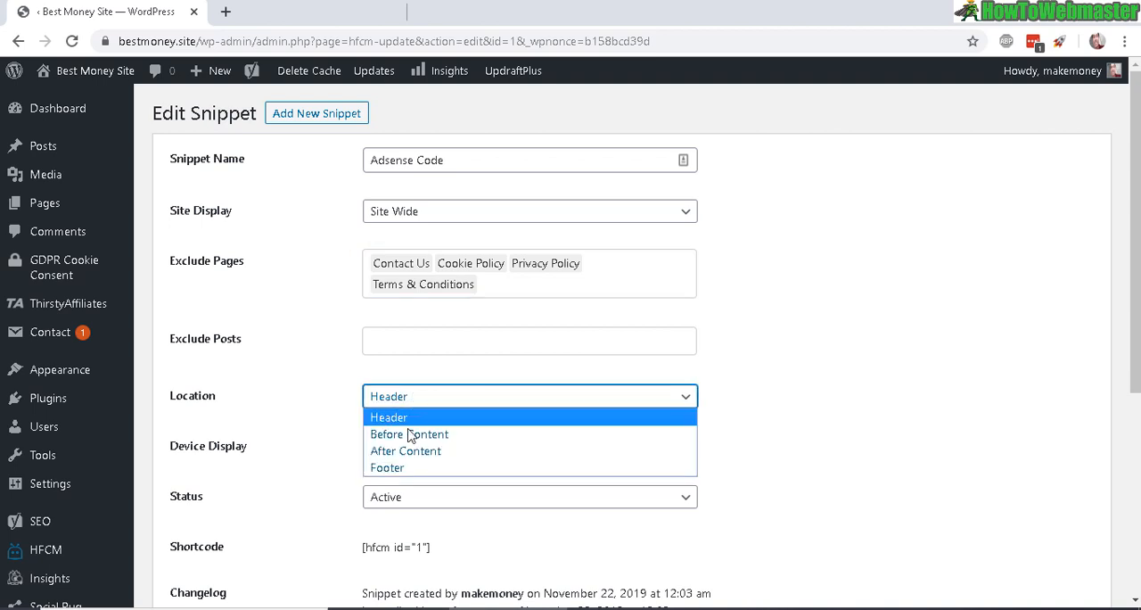
mouse_move(409, 434)
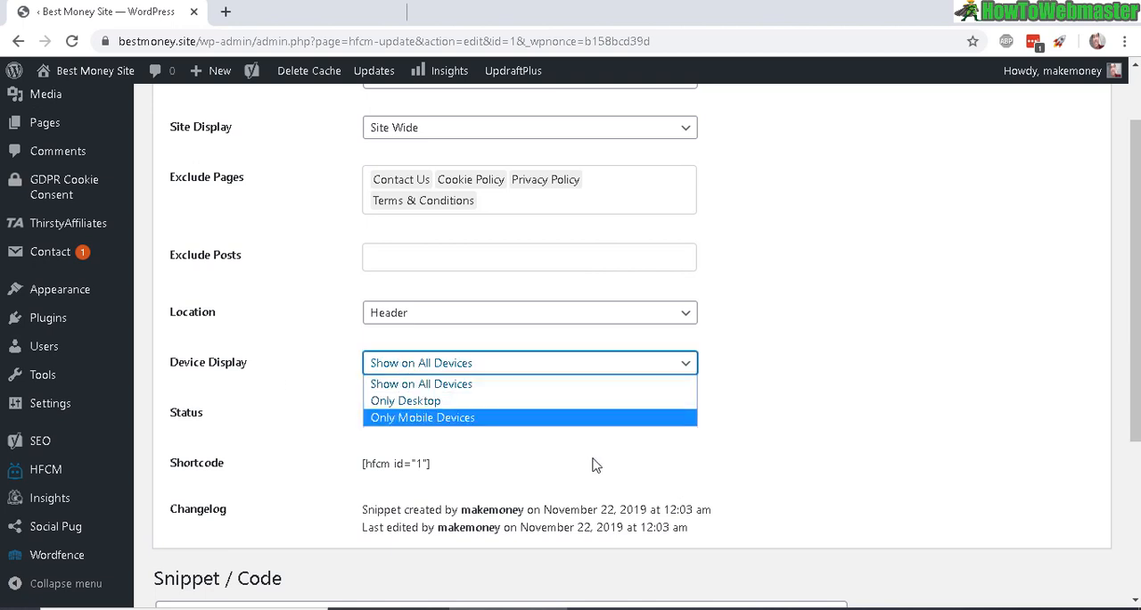
mouse_move(472, 411)
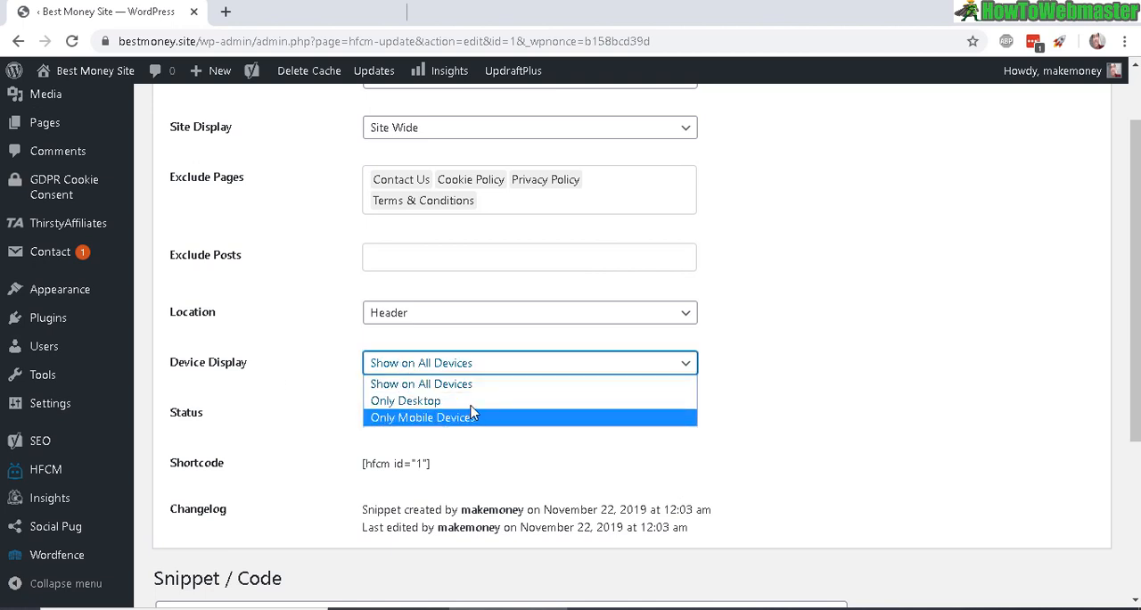
mouse_move(446, 417)
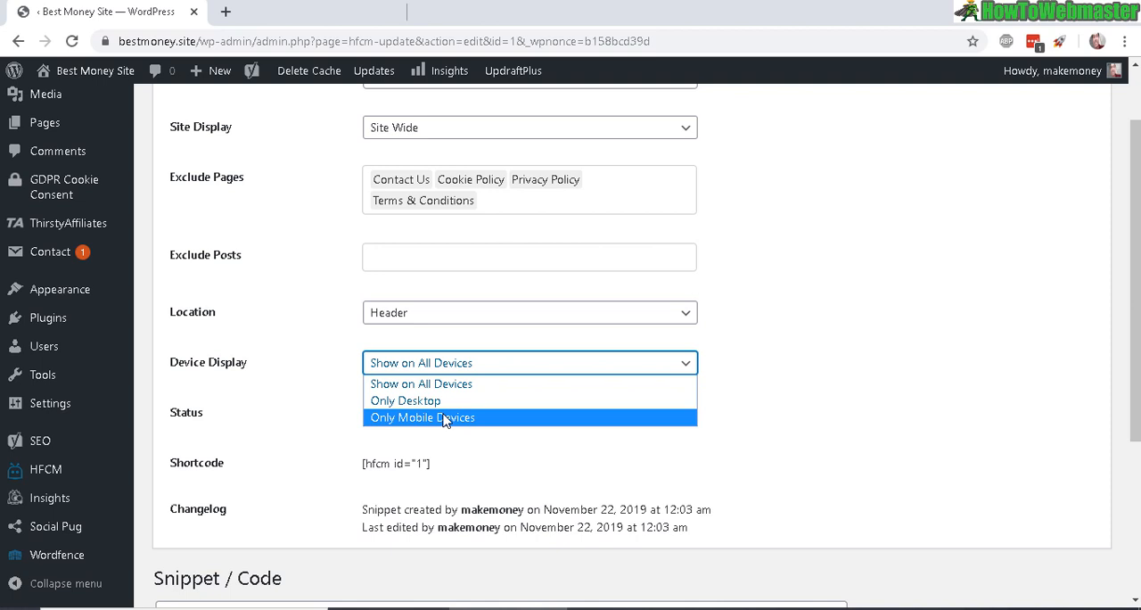
mouse_move(421, 383)
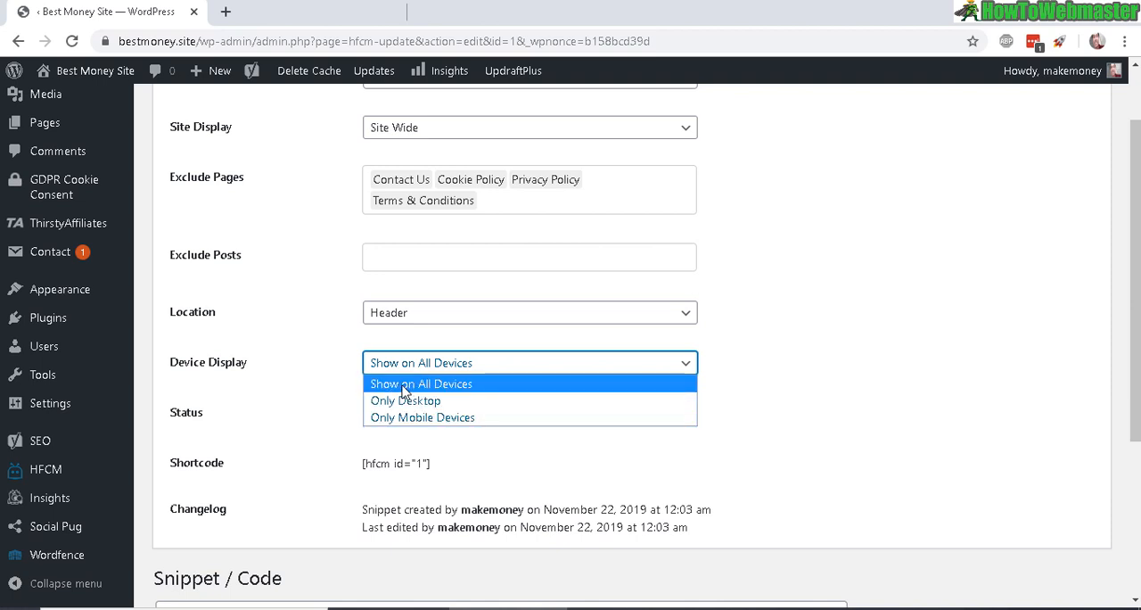
click(420, 383)
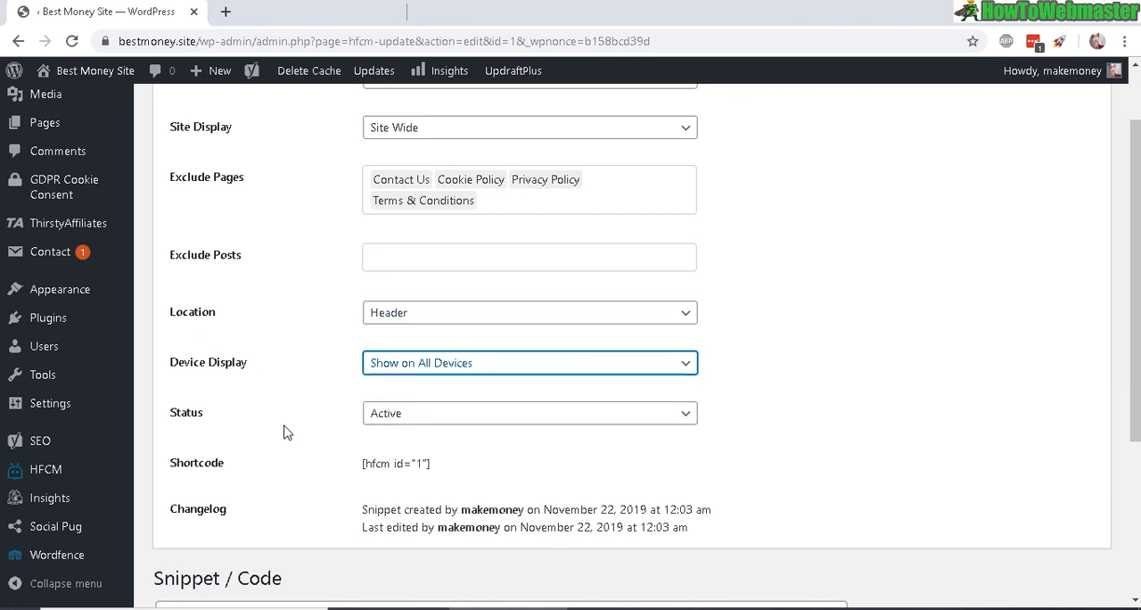
mouse_move(311, 411)
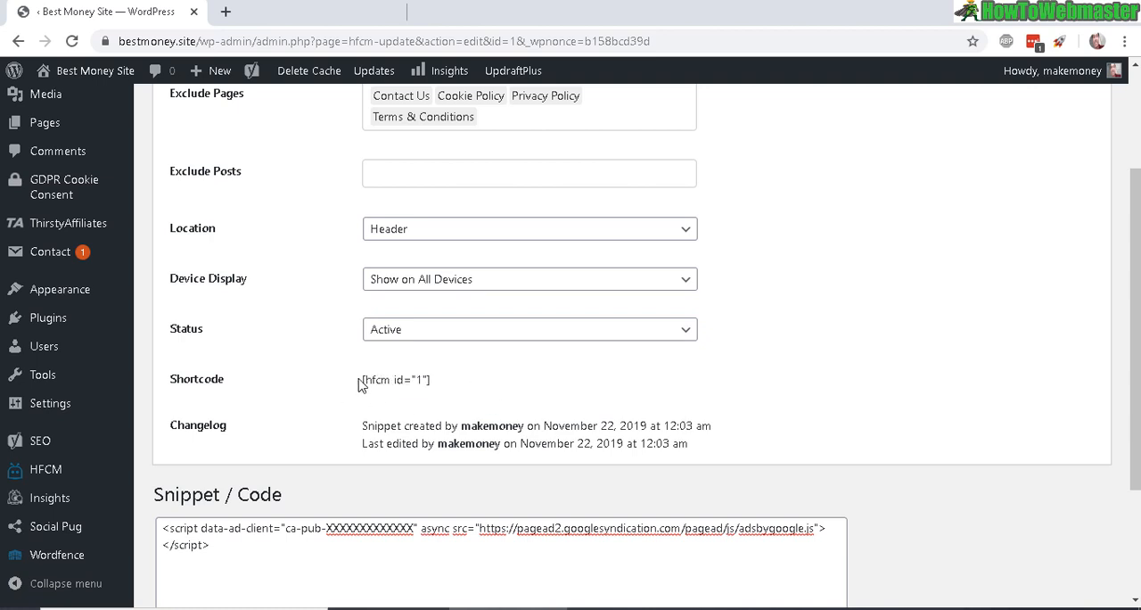
Review the shortcode and AdSense script in the Snippet / Code box, then update the snippet
double_click(394, 379)
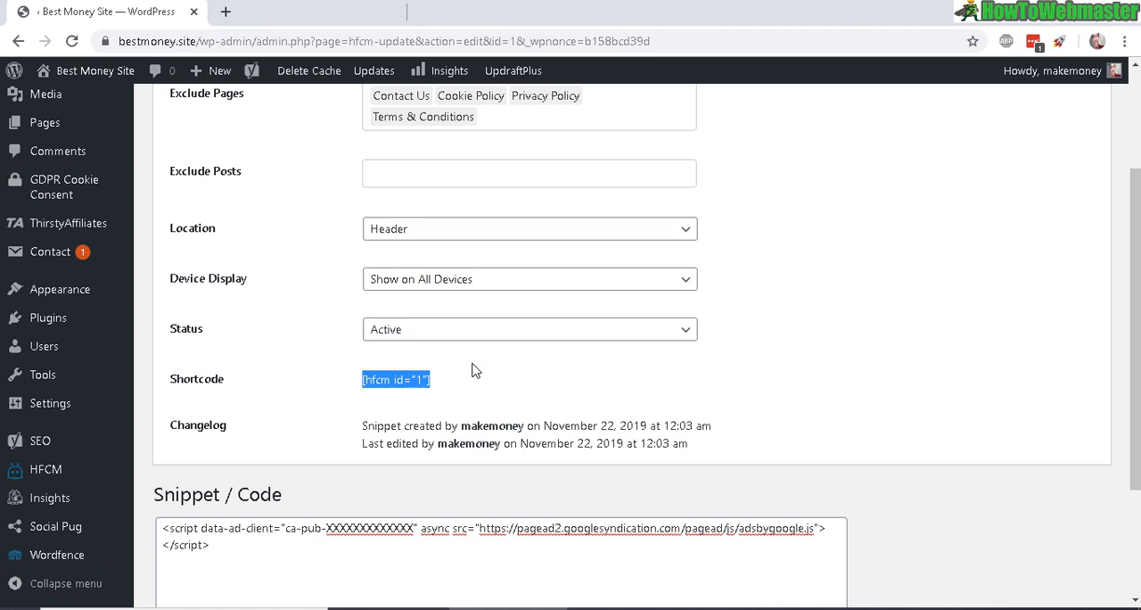
mouse_move(534, 381)
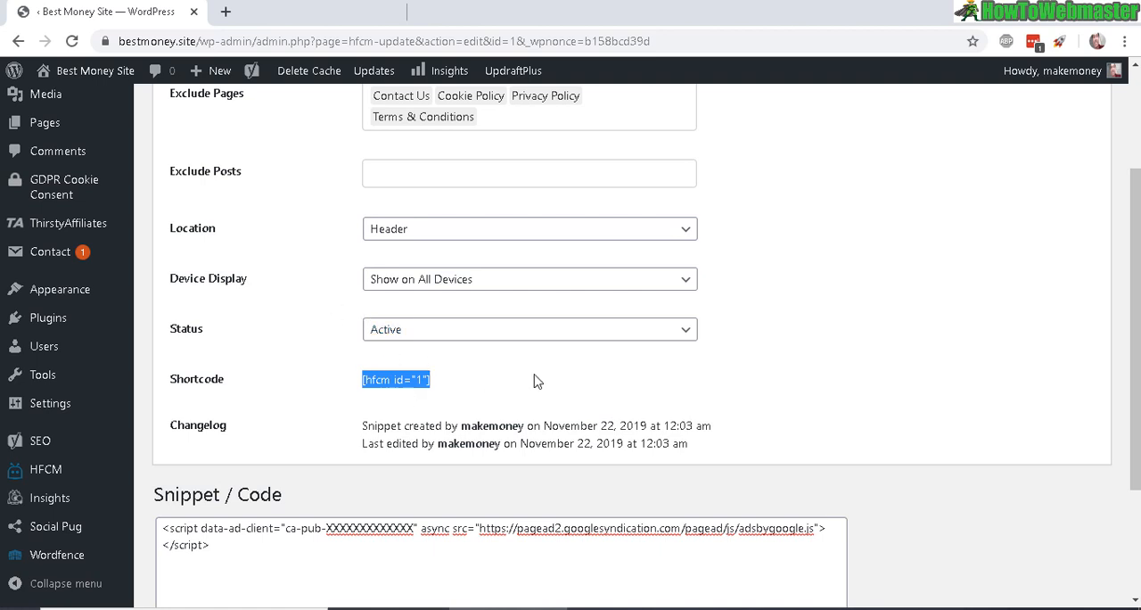
mouse_move(488, 400)
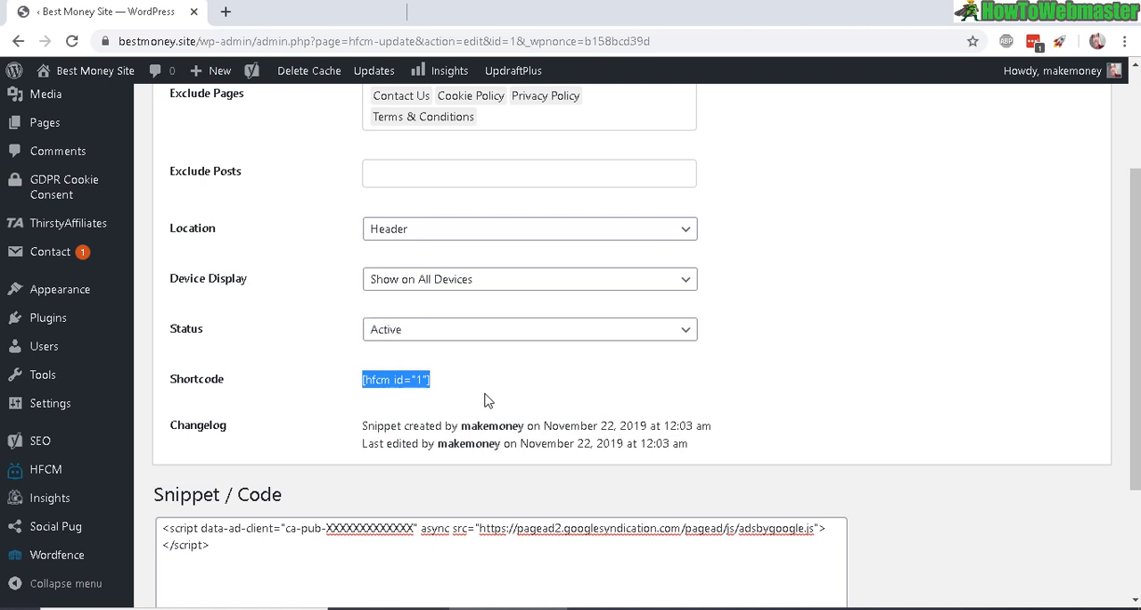
scroll(up, 3)
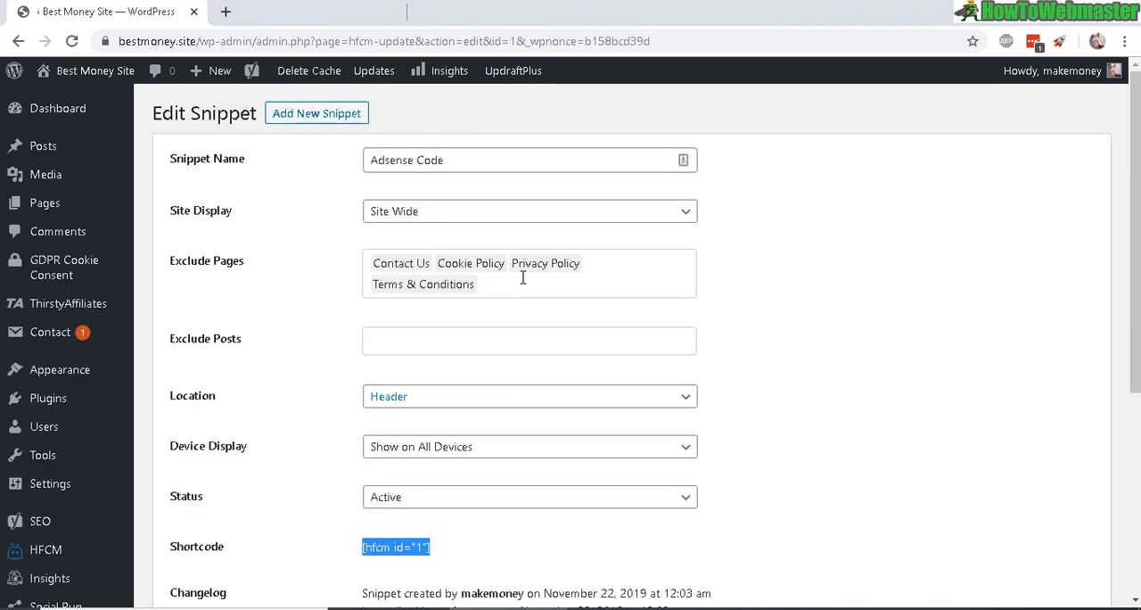
scroll(down, 3)
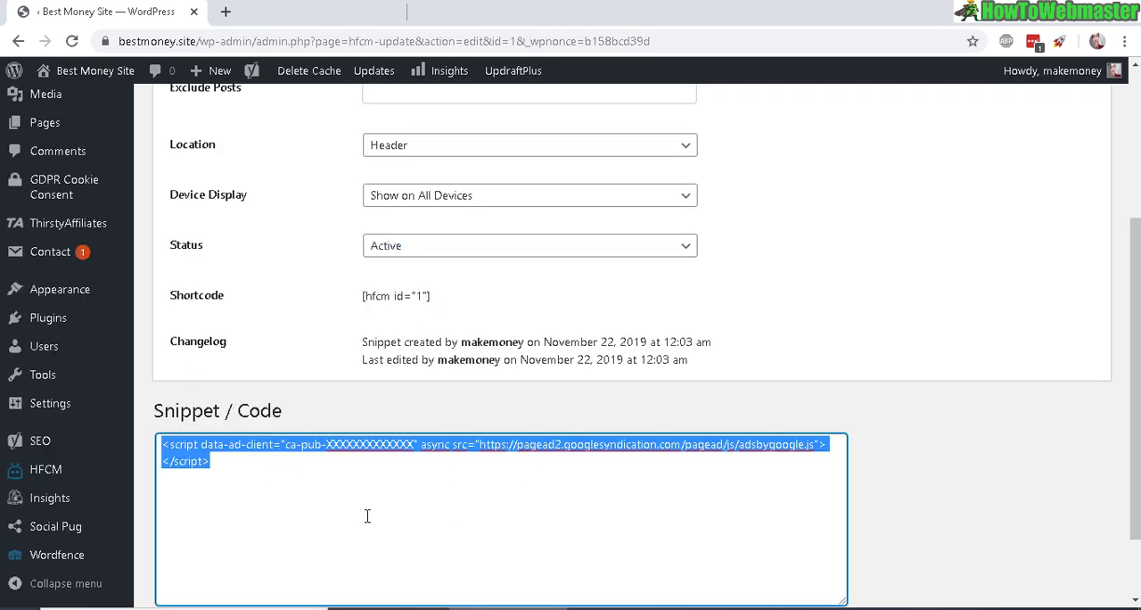
scroll(up, 3)
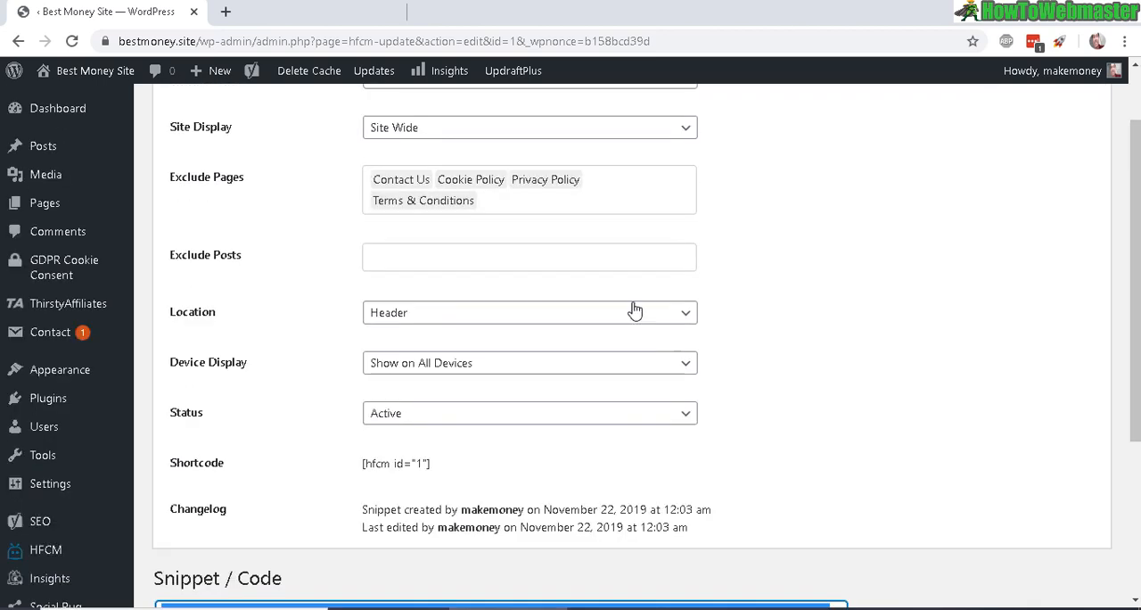
scroll(up, 3)
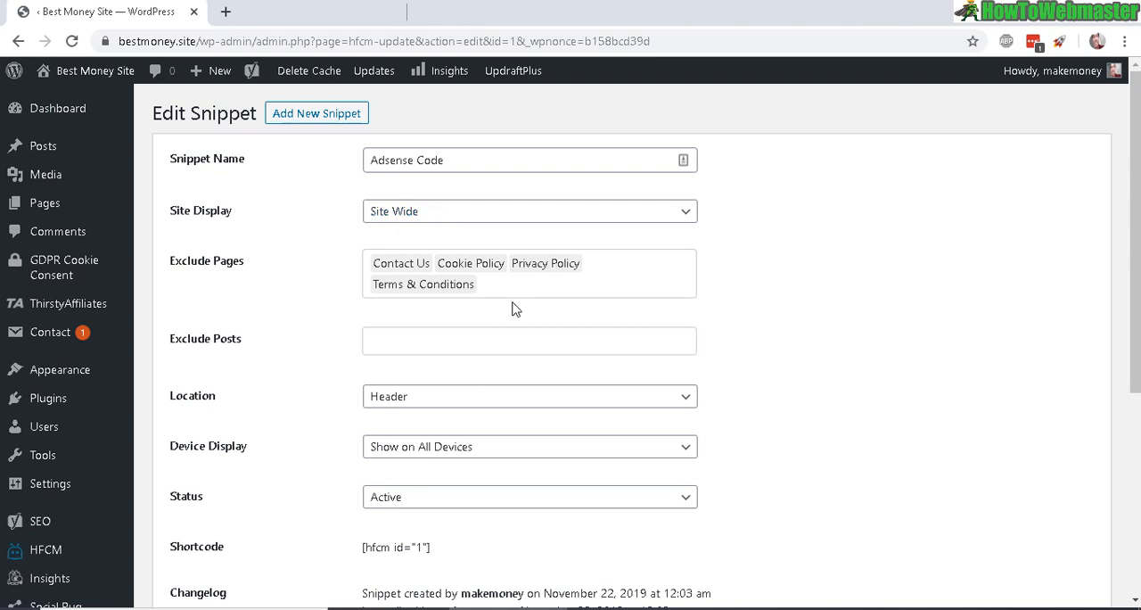
scroll(down, 3)
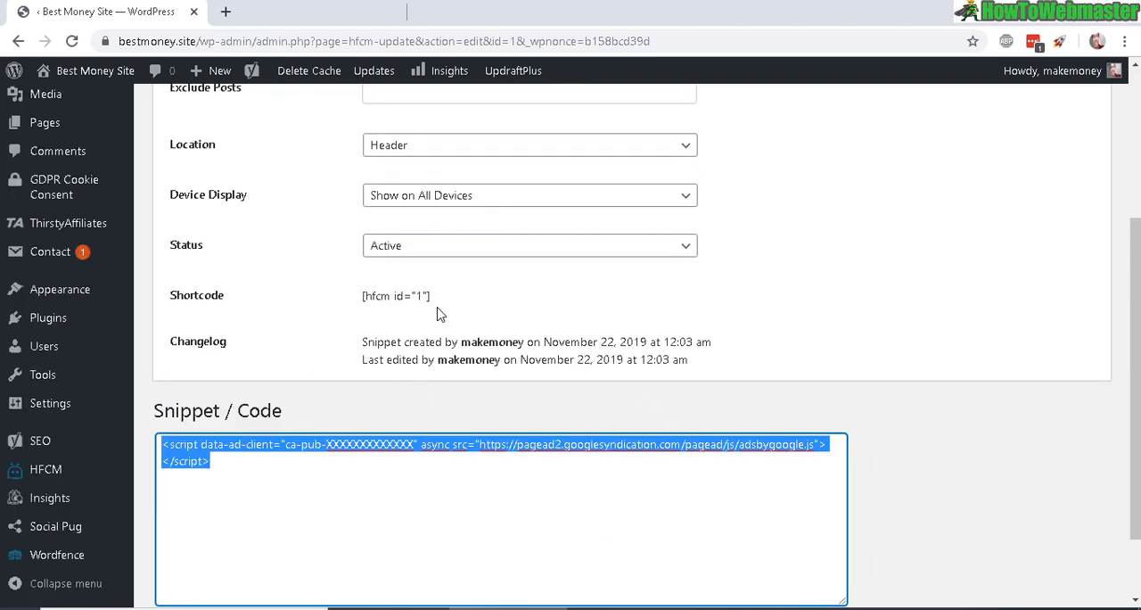
double_click(395, 295)
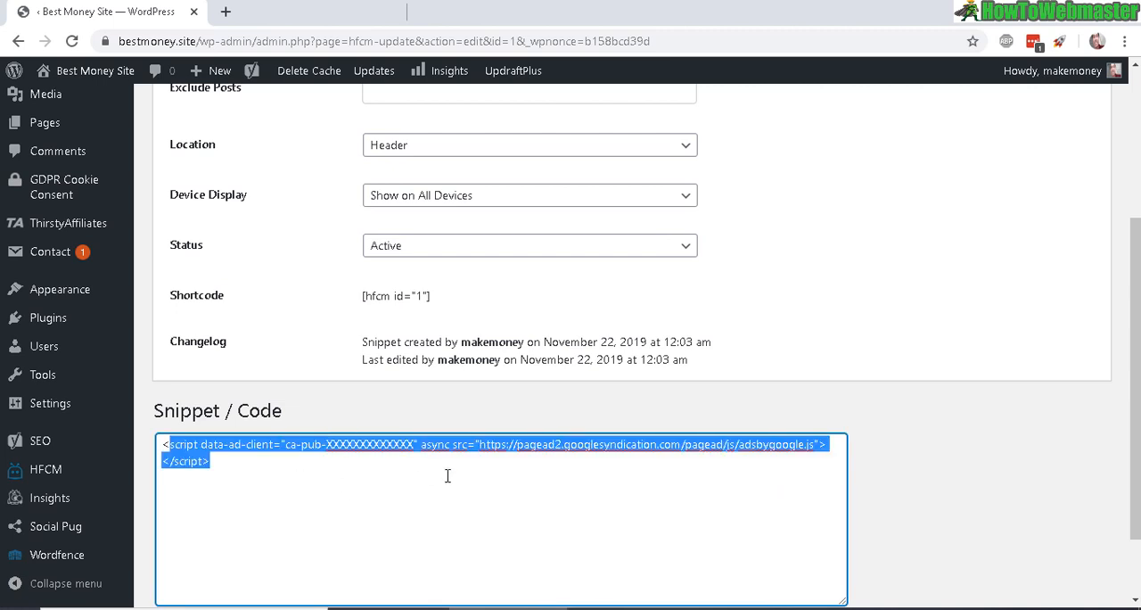
scroll(down, 3)
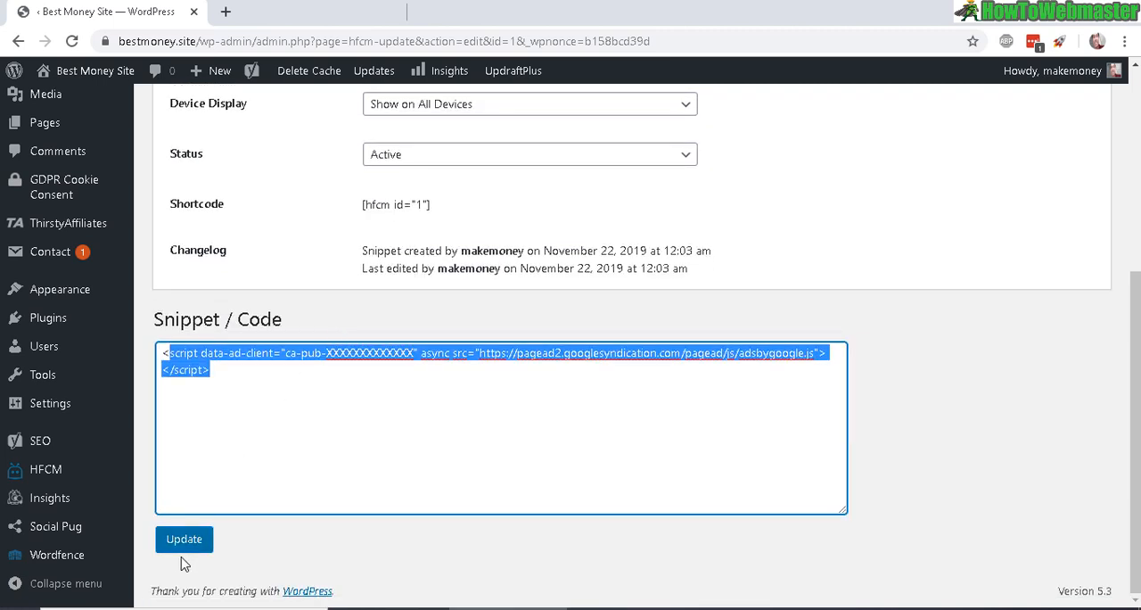
click(184, 538)
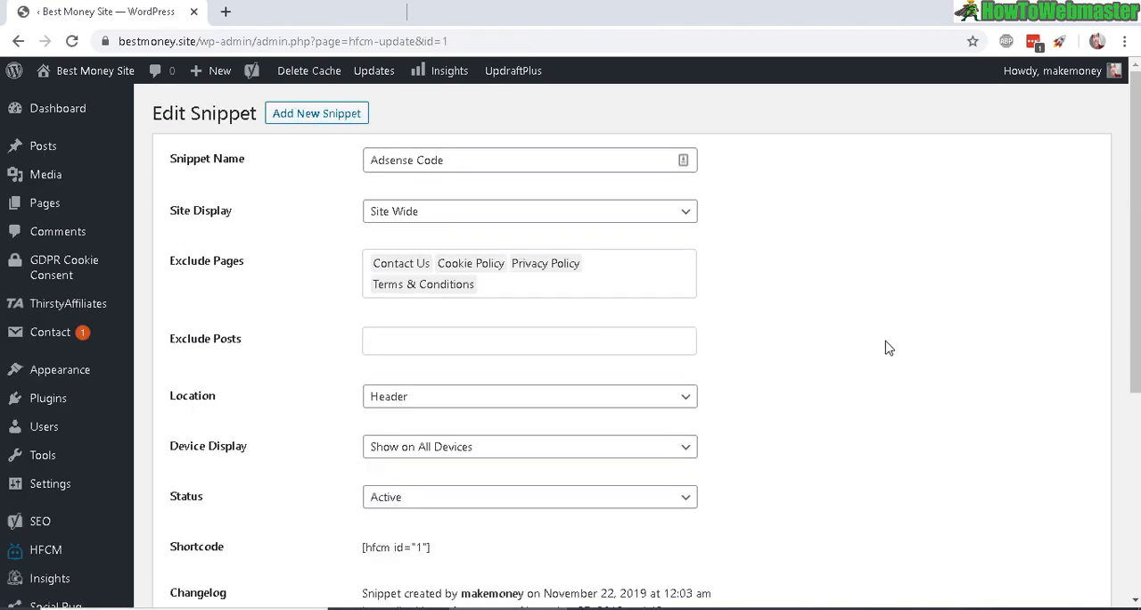
mouse_move(553, 305)
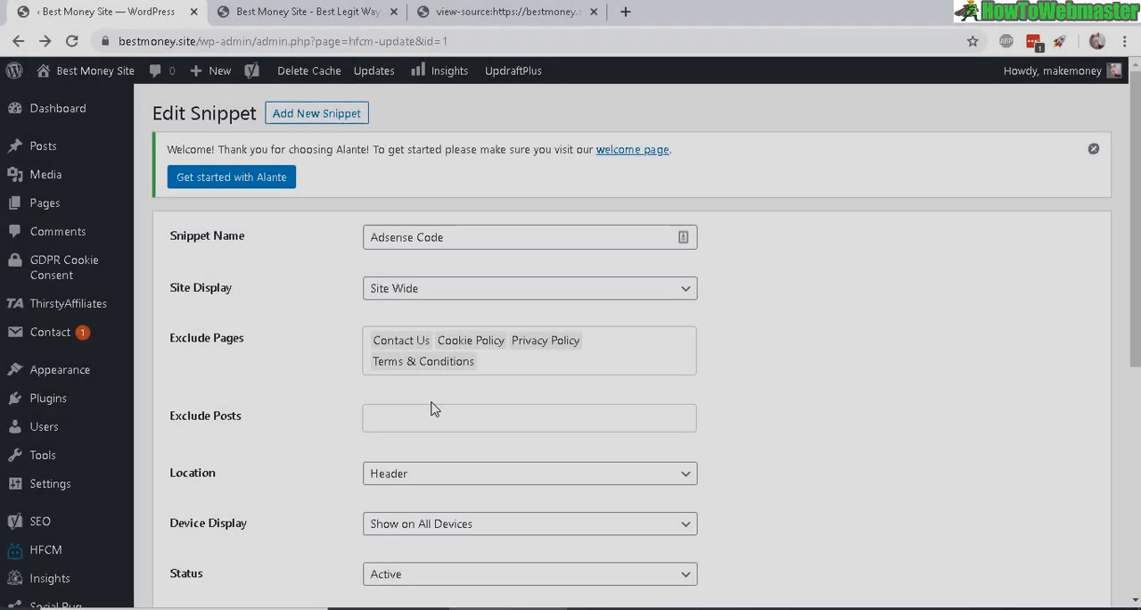
Dismiss the Alante welcome notice on the saved snippet page
click(1093, 149)
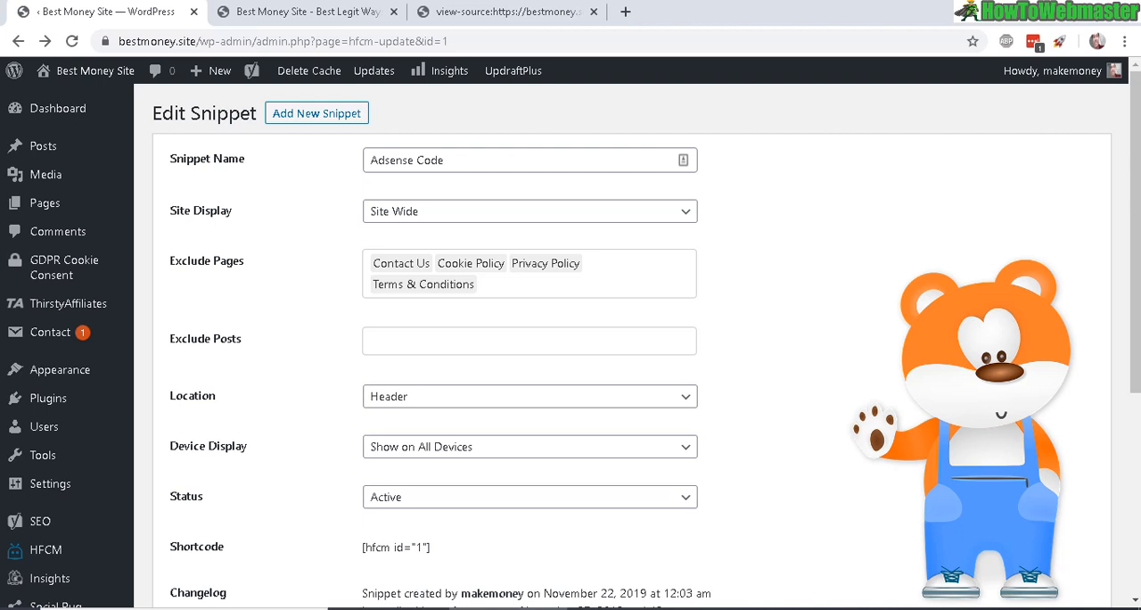